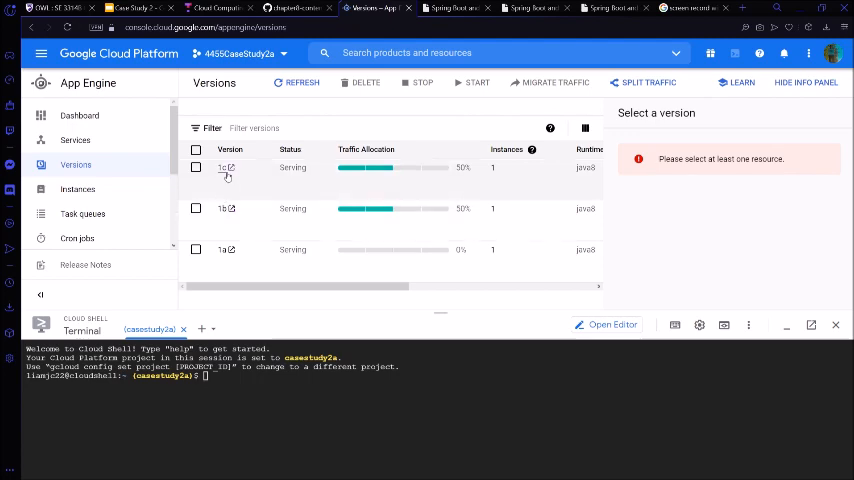
{"action": "mouse_move", "coordinate": [463, 167]}
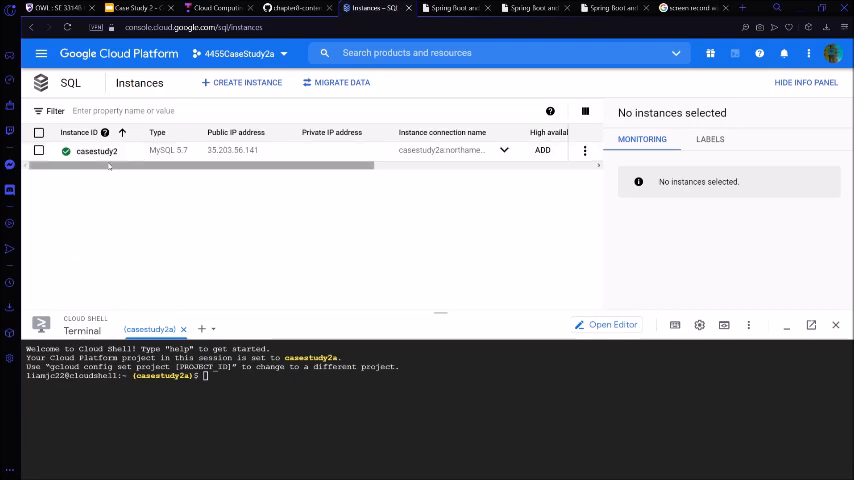
{"action": "mouse_move", "coordinate": [126, 167]}
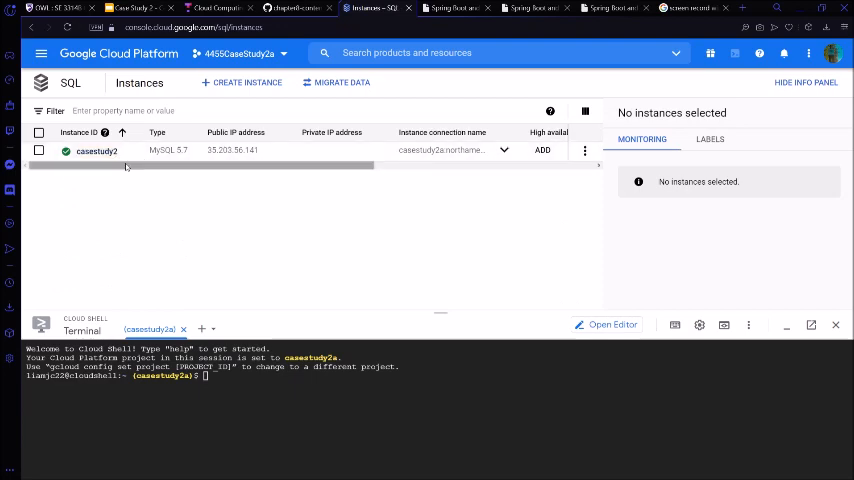
Step: Check the instance's location and storage, then open the casestudy2 MySQL 5.7 instance overview
{"action": "scroll", "scroll_direction": "right", "scroll_amount": 3}
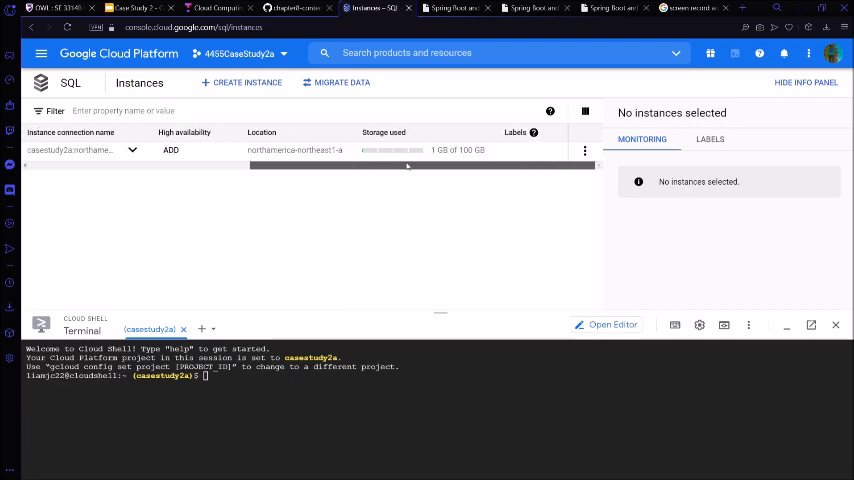
{"action": "left_click", "coordinate": [70, 149]}
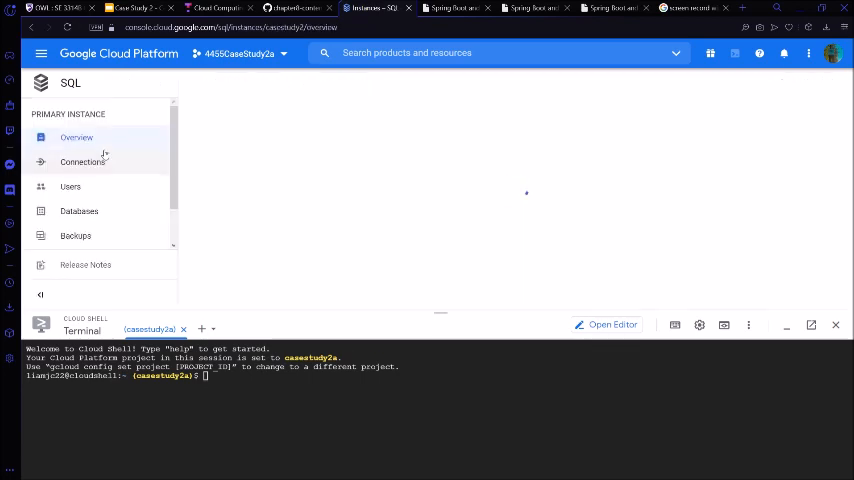
{"action": "left_click", "coordinate": [76, 137]}
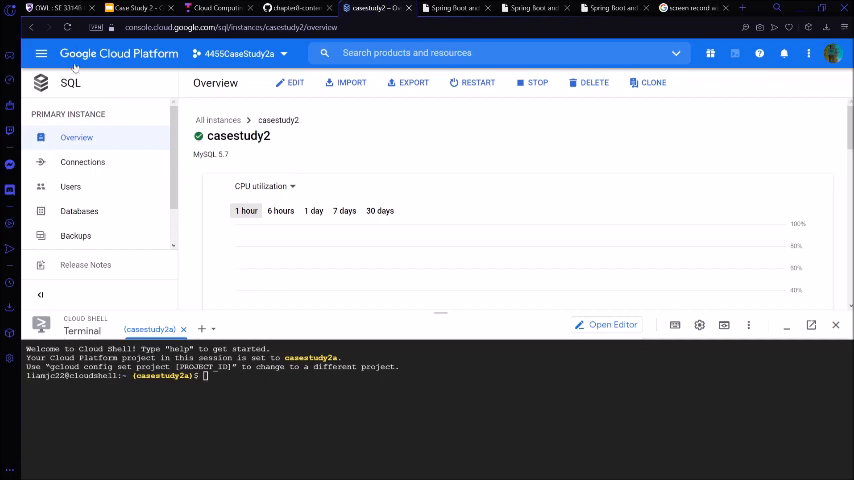
Step: Review the App Engine default service account and key ID, then view the deployed inBlue Customers page
{"action": "left_click", "coordinate": [41, 53]}
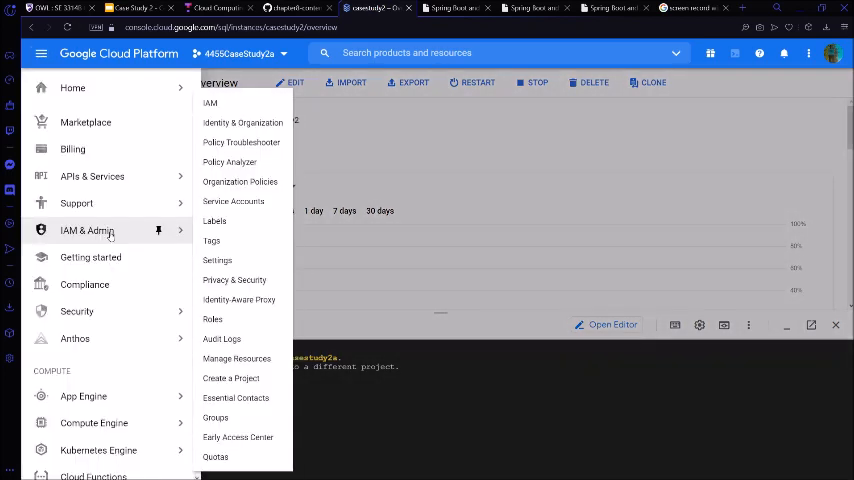
{"action": "mouse_move", "coordinate": [233, 201]}
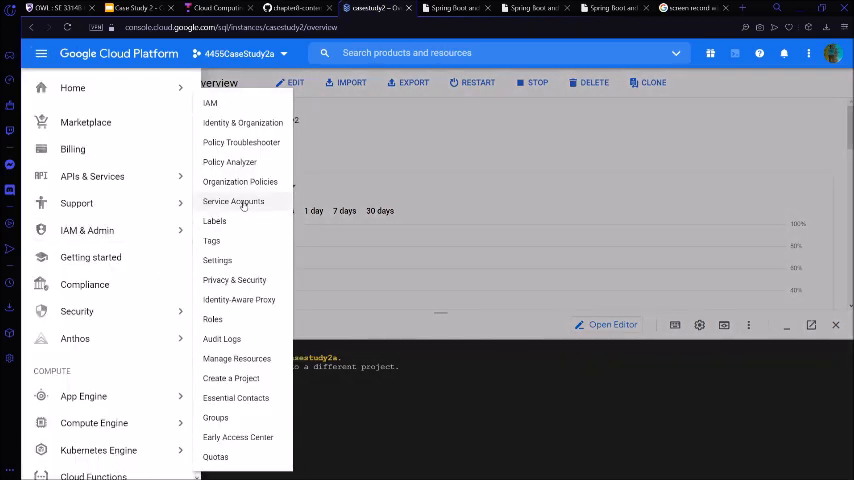
{"action": "left_click", "coordinate": [233, 201]}
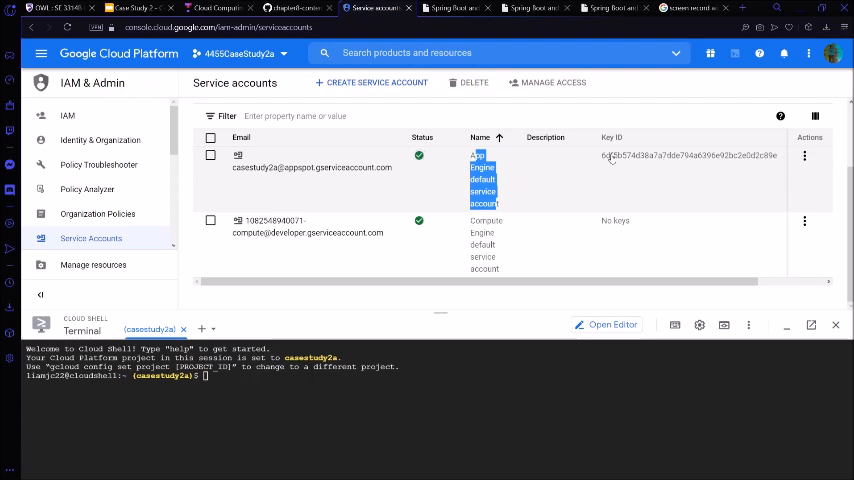
{"action": "left_click", "coordinate": [375, 8]}
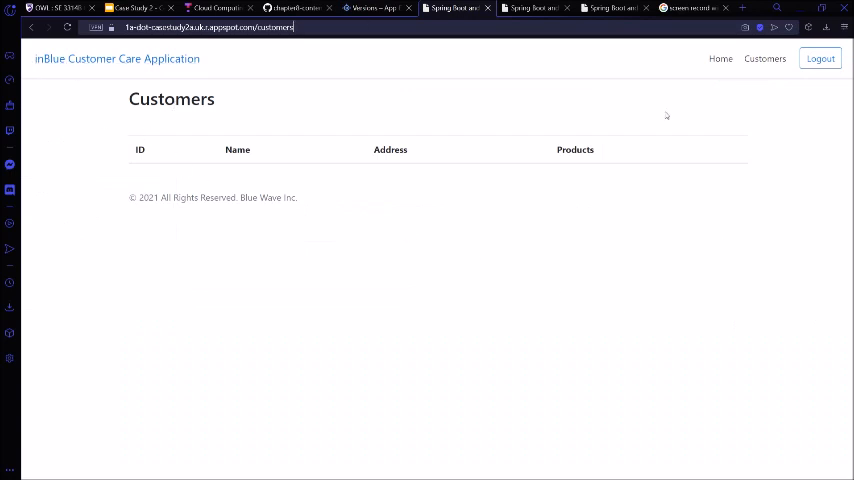
{"action": "mouse_move", "coordinate": [525, 194]}
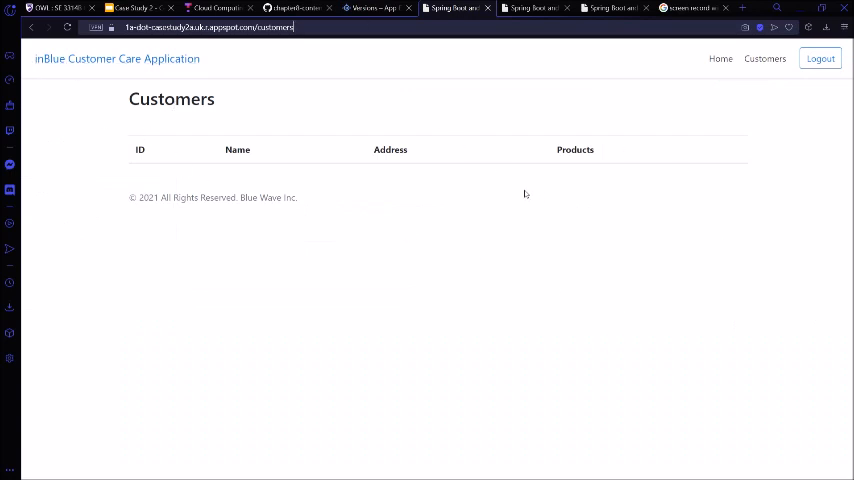